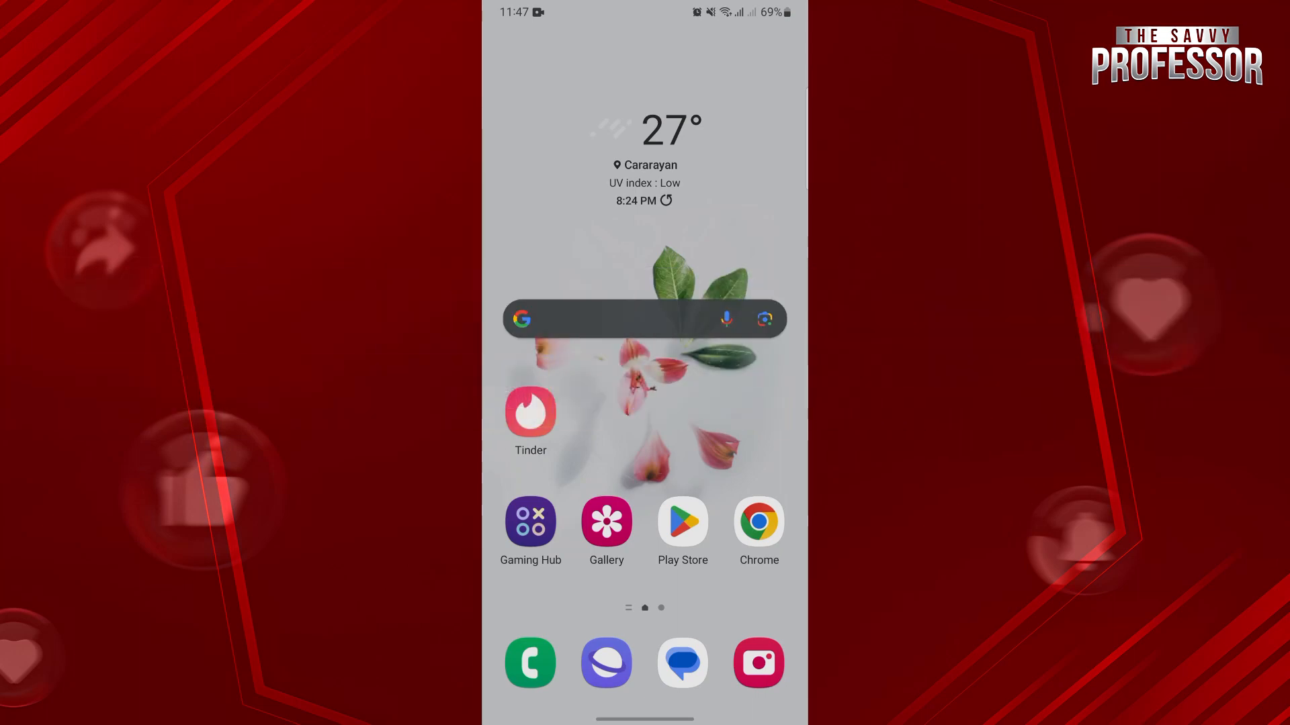
- Launch Tinder from the home screen to its deck of nearby profile cards
{"action": "left_click", "coordinate": [530, 412]}
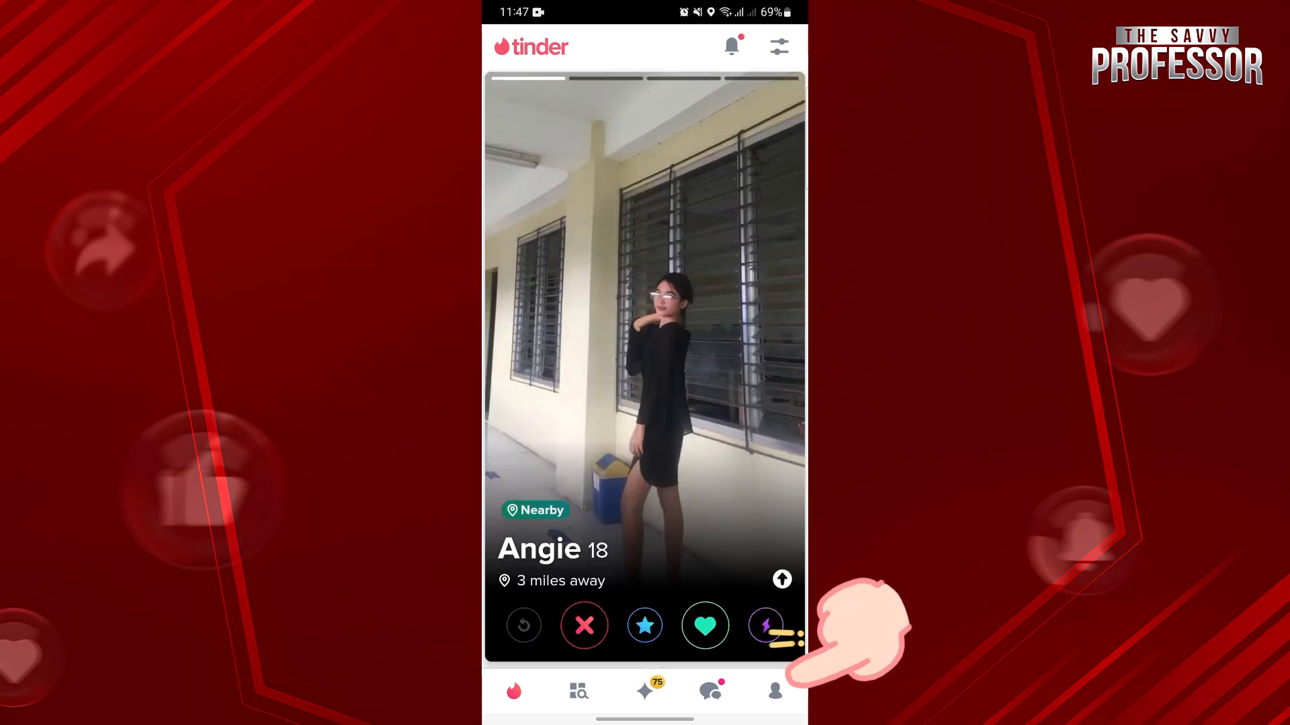
- Go to the account's own profile page showing 95% completion and subscription options
{"action": "left_click", "coordinate": [772, 690]}
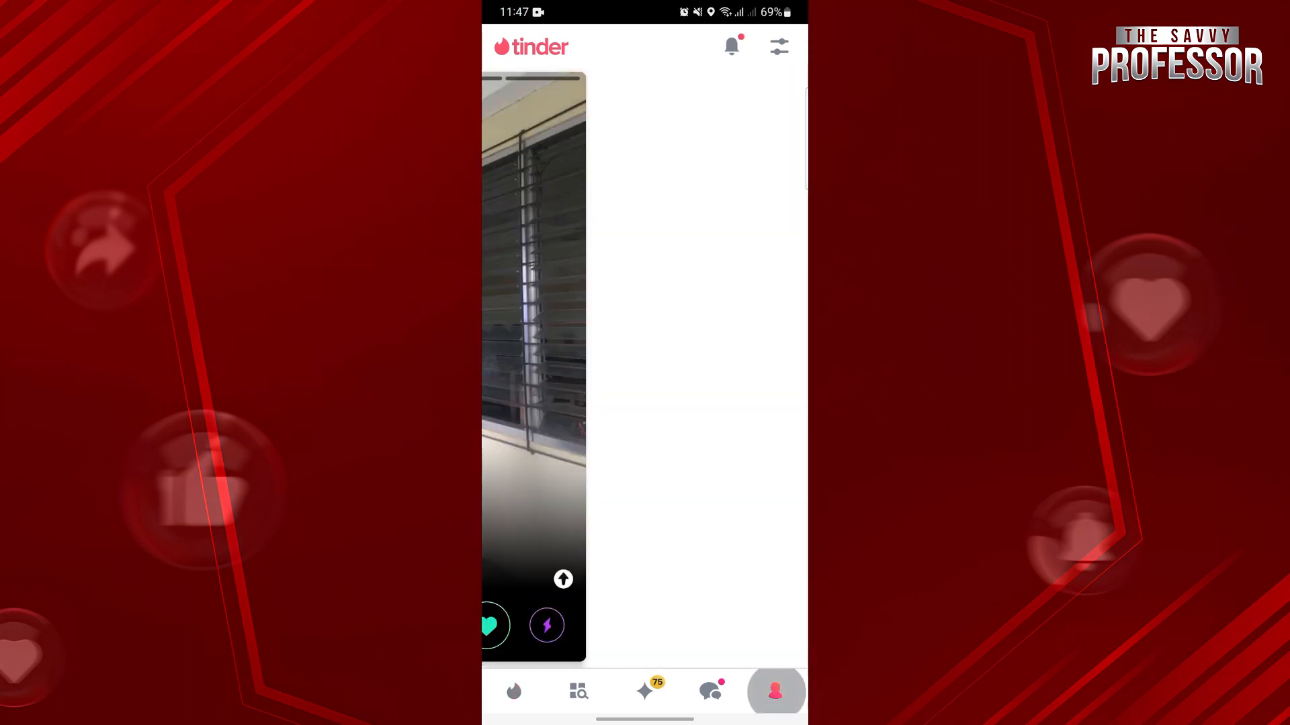
{"action": "left_click", "coordinate": [777, 690]}
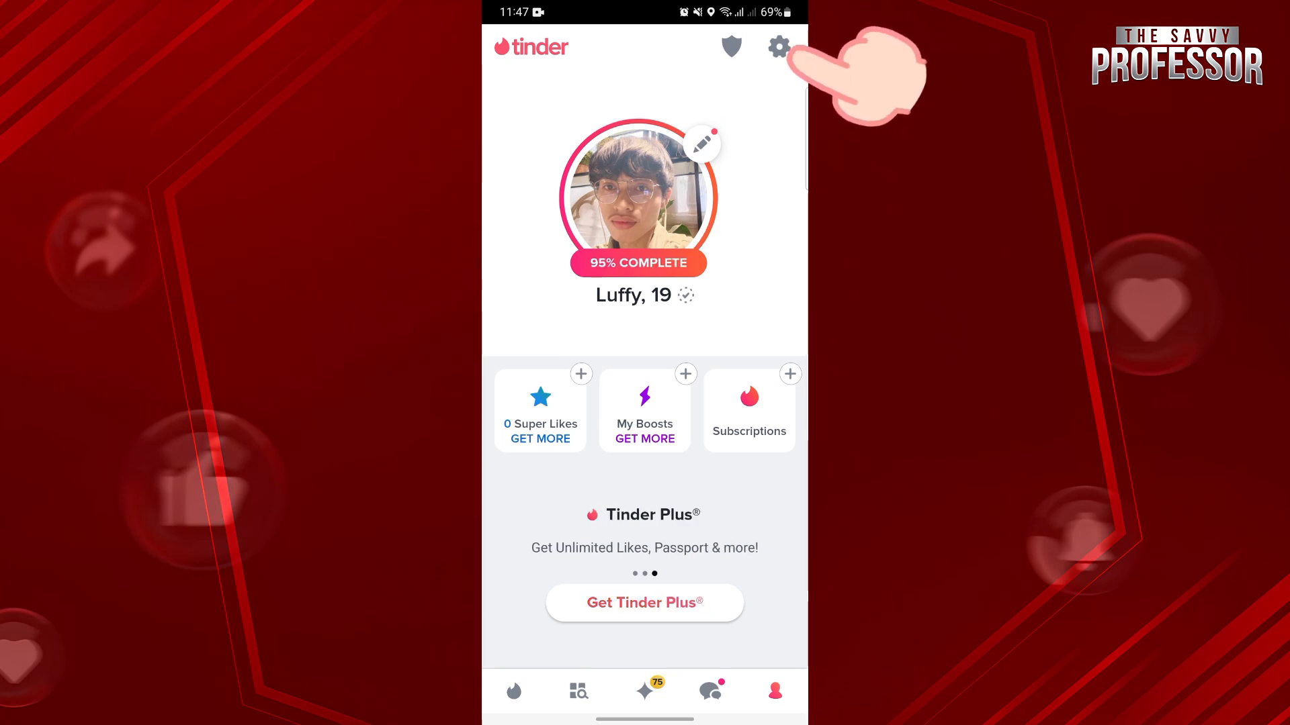
- Reach the App Settings notification options for Email, Push Notifications and Team Tinder
{"action": "left_click", "coordinate": [779, 46]}
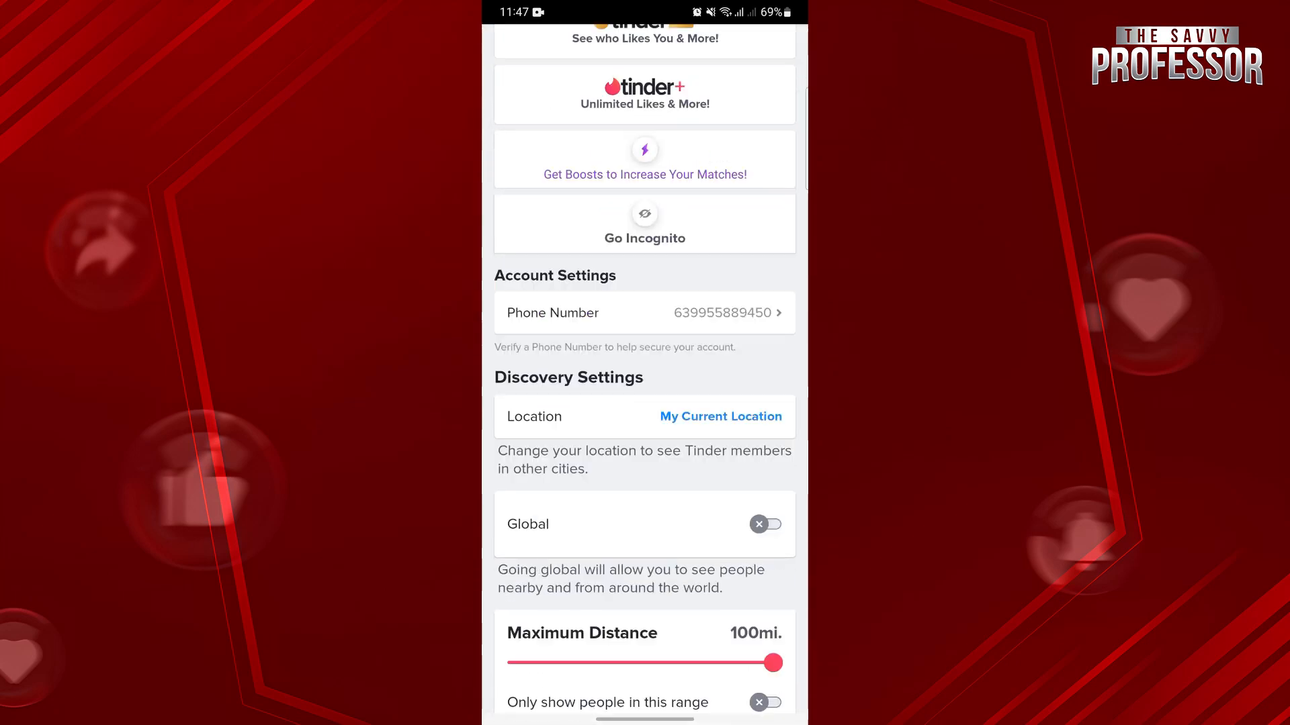
{"action": "scroll", "scroll_direction": "down", "scroll_amount": 3}
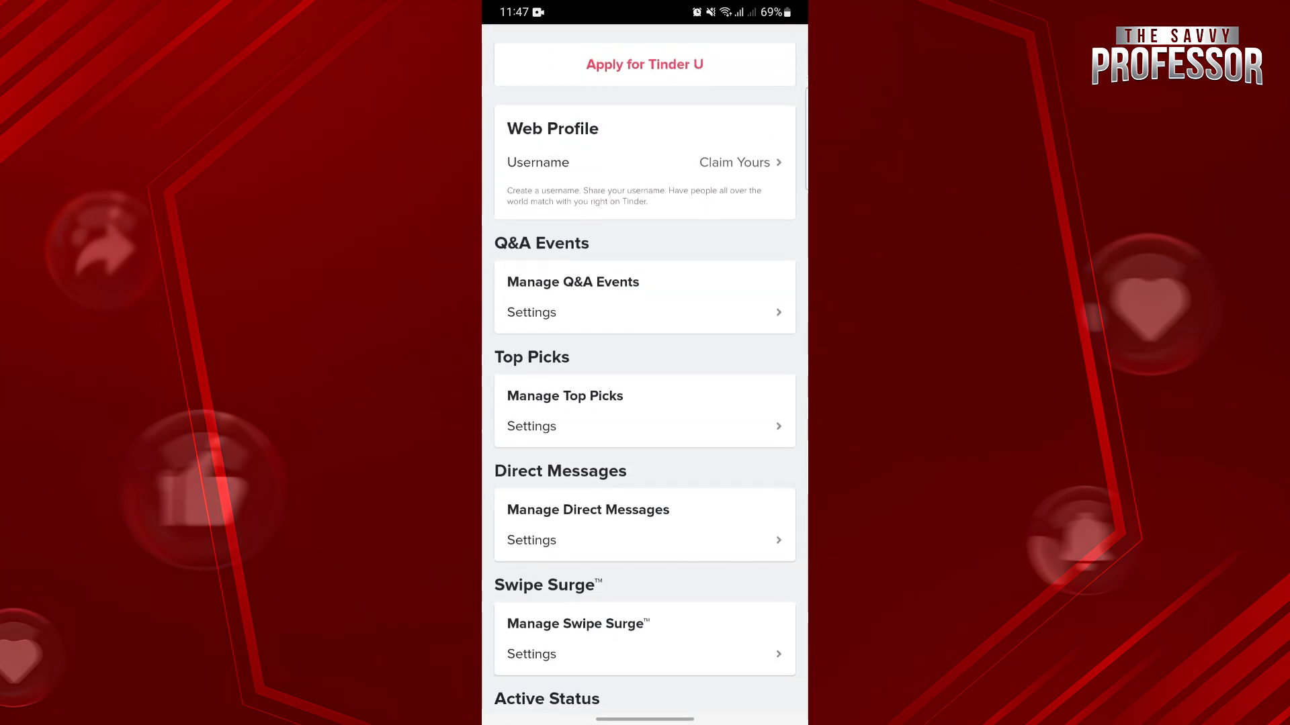
{"action": "scroll", "scroll_direction": "down", "scroll_amount": 3}
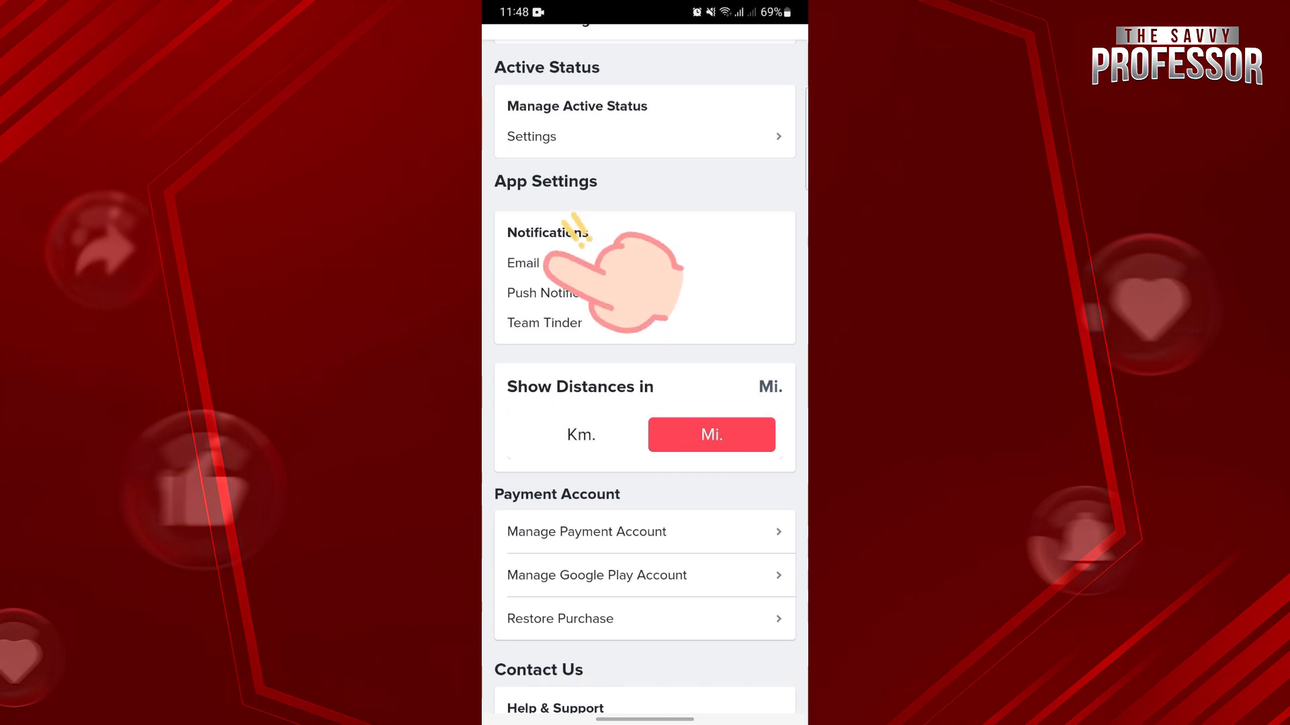
- Confirm email alerts for New Matches, New Messages and Promotions are on, then return to settings
{"action": "left_click", "coordinate": [522, 263]}
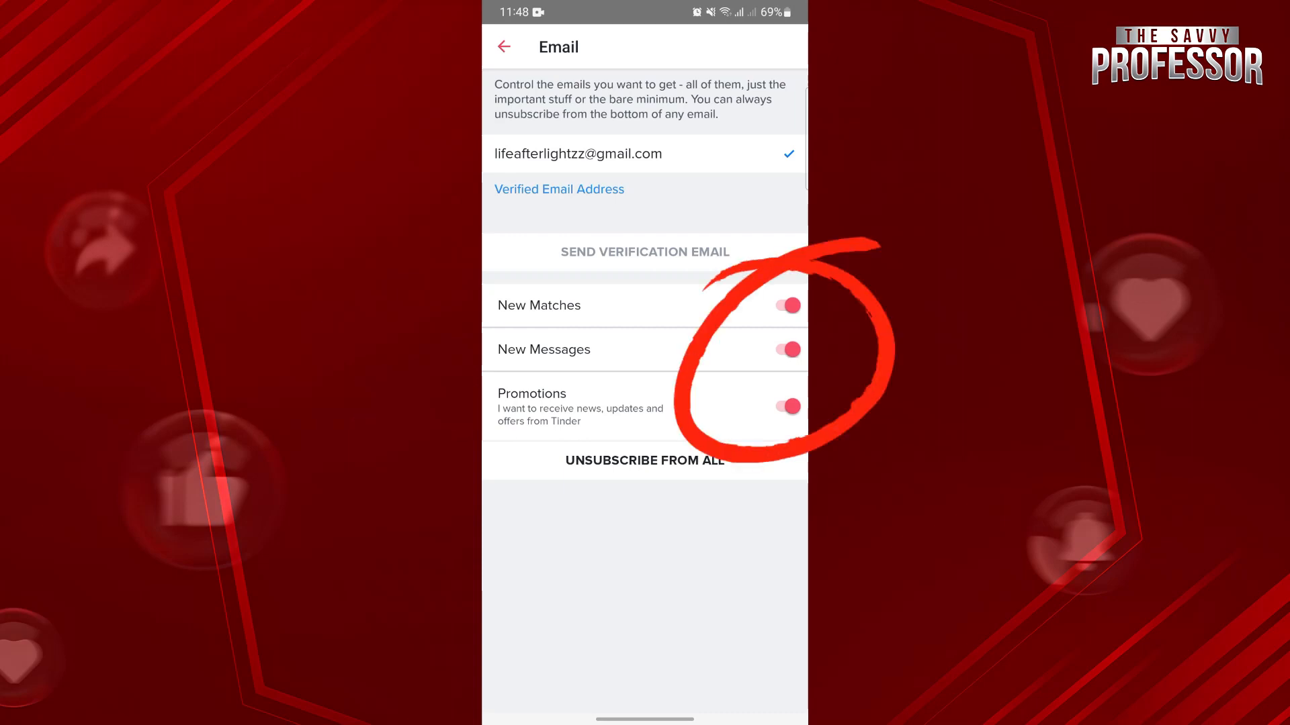
{"action": "left_click", "coordinate": [505, 46]}
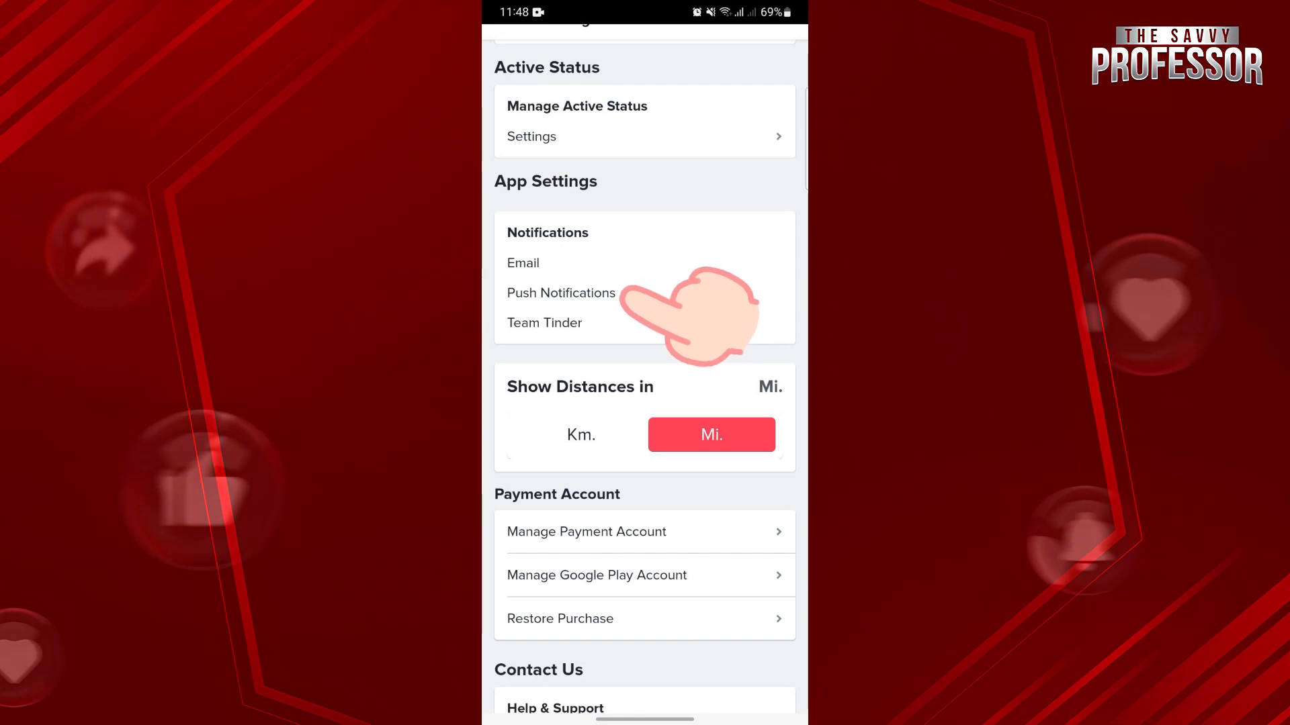
- Confirm all push notification types are on with Every 1 New Like selected, then return to settings
{"action": "left_click", "coordinate": [560, 293]}
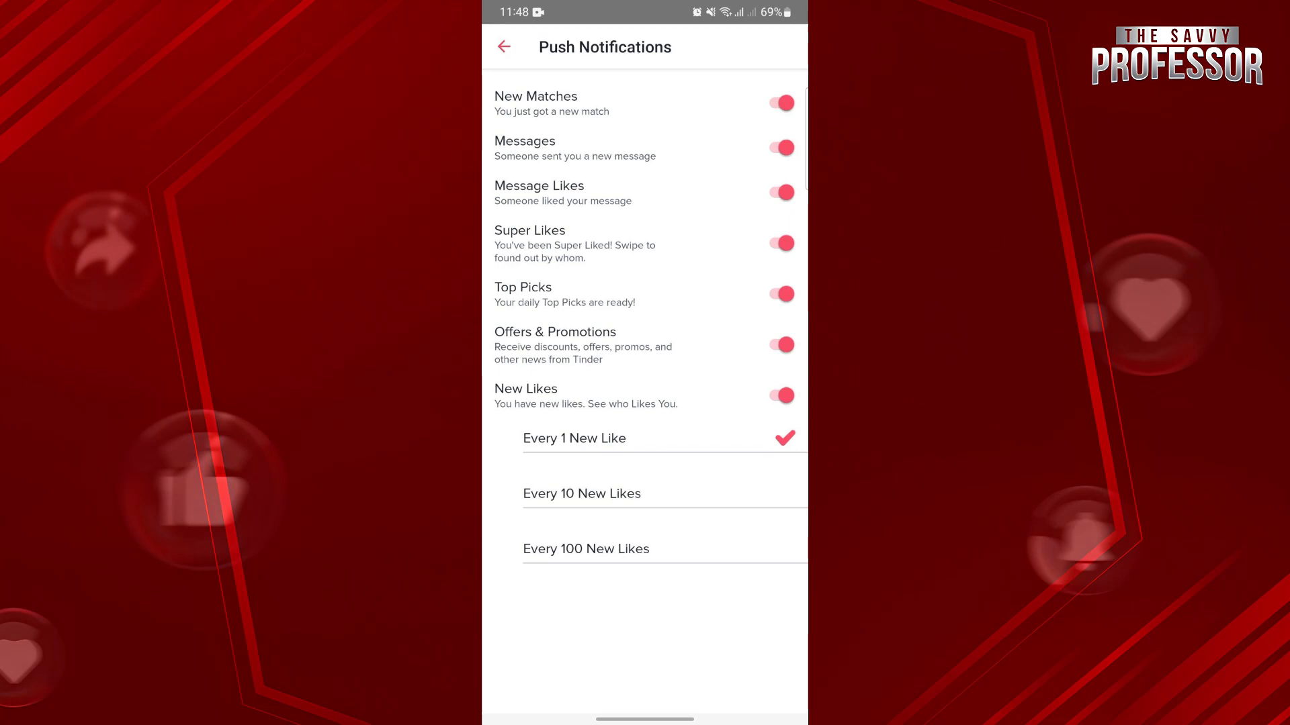
{"action": "left_click", "coordinate": [505, 46]}
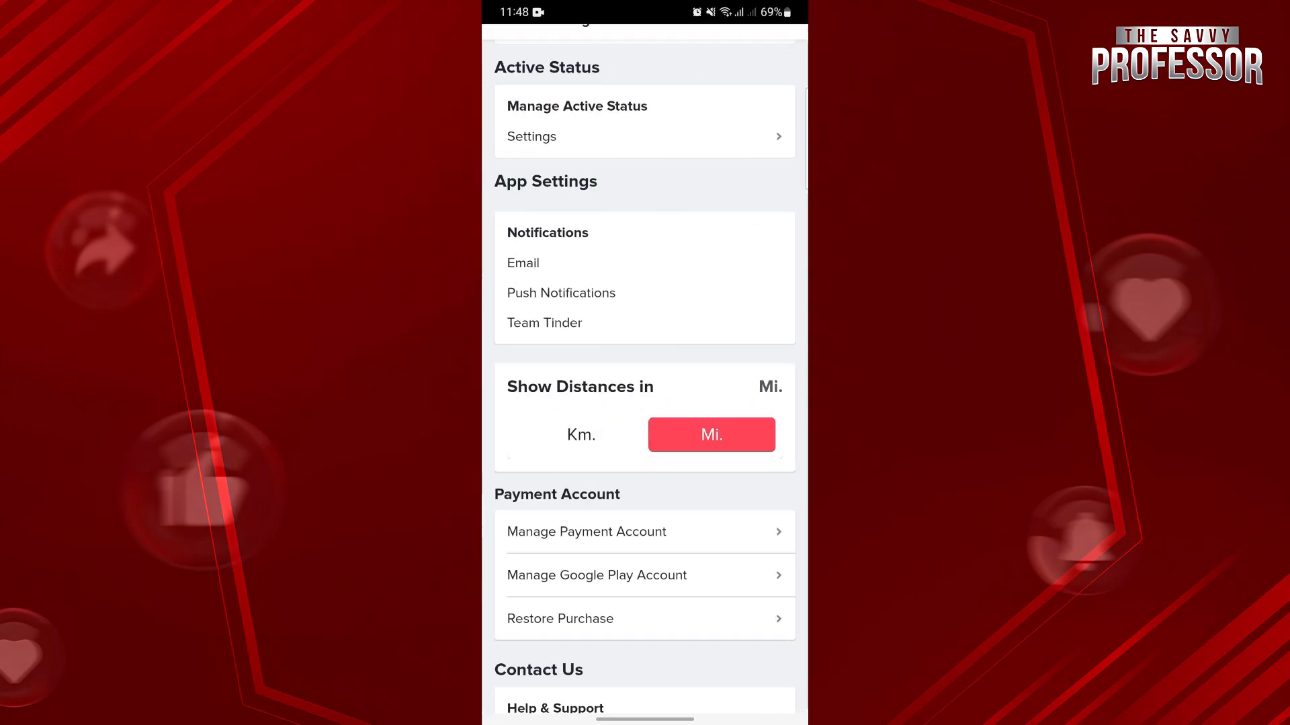
{"action": "left_click", "coordinate": [561, 293]}
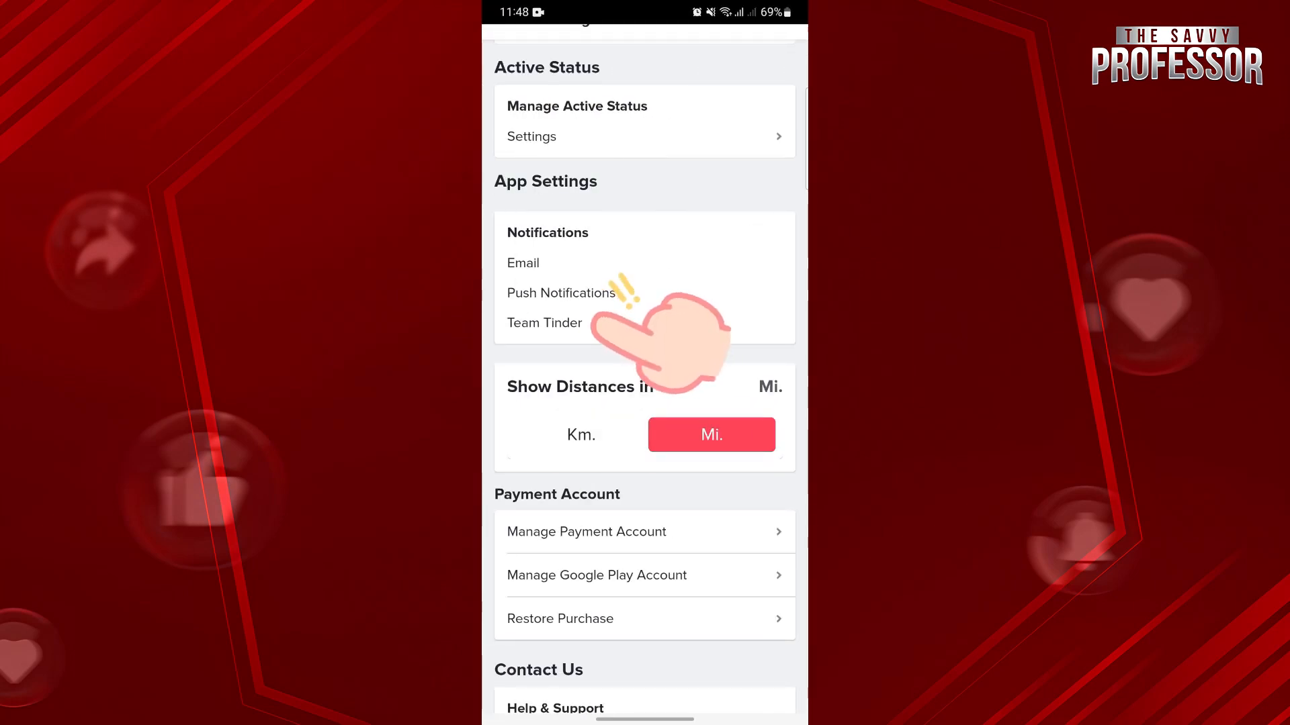
- Confirm Team Tinder news, updates and offers are switched on, then return to settings
{"action": "left_click", "coordinate": [546, 322]}
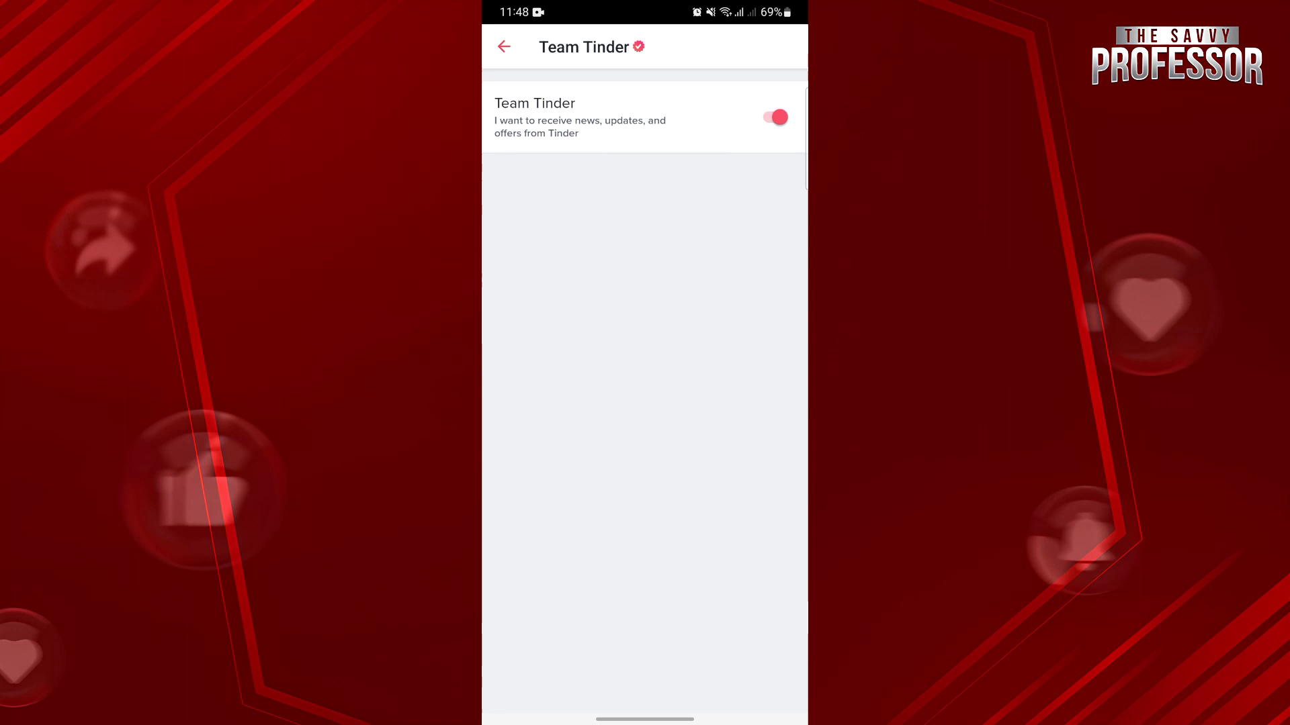
{"action": "left_click", "coordinate": [505, 45]}
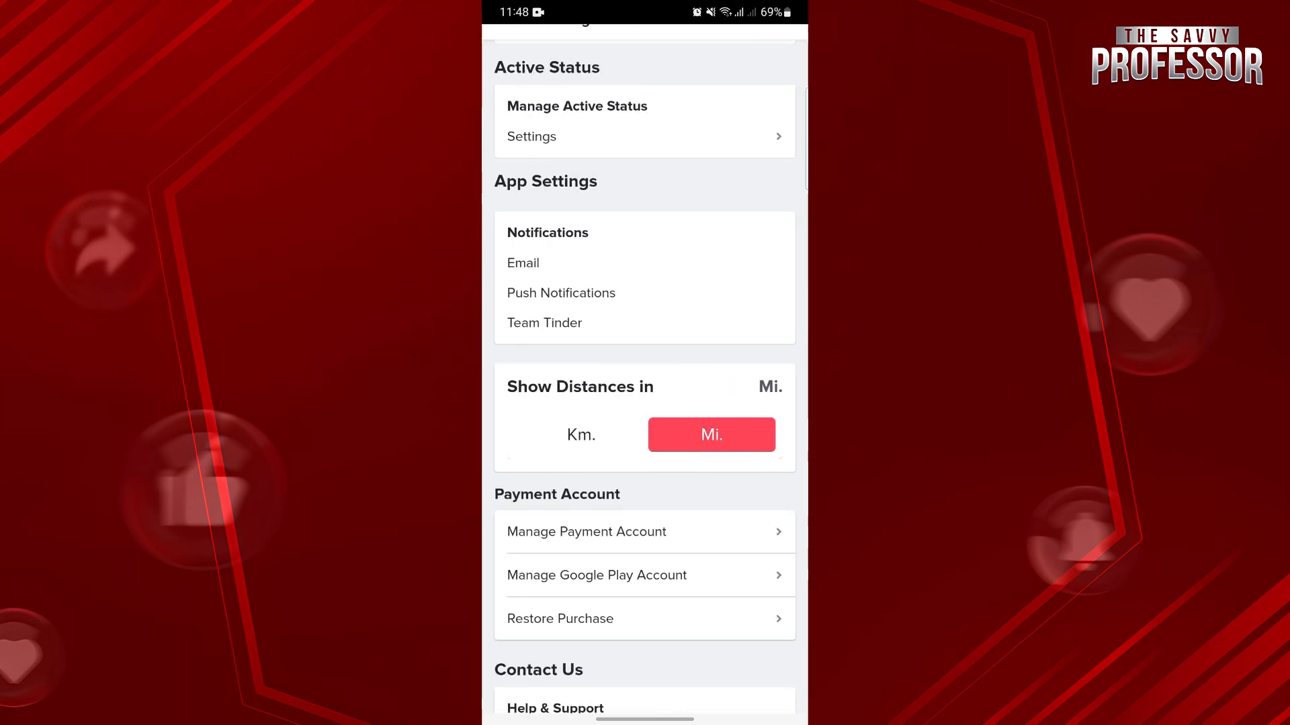